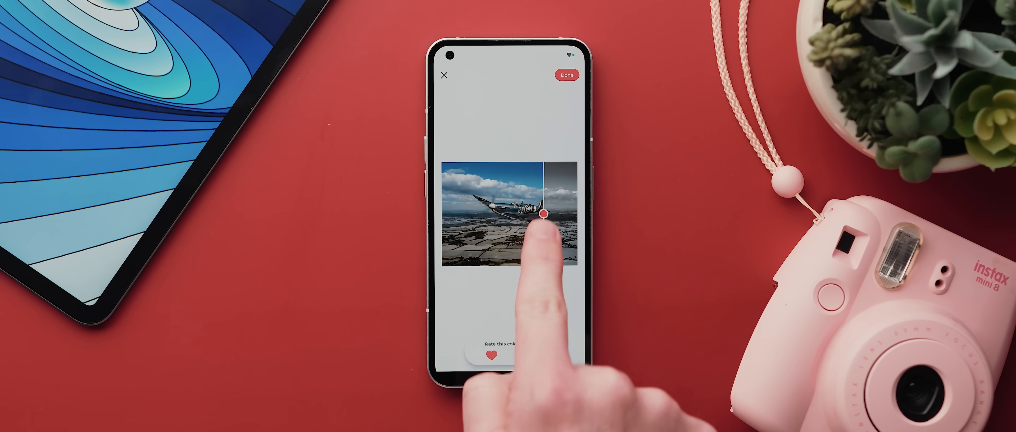
- Reveal nearly all of the Spitfire photo in its colorized version via the comparison slider
left_click_drag(544, 213, 571, 230)
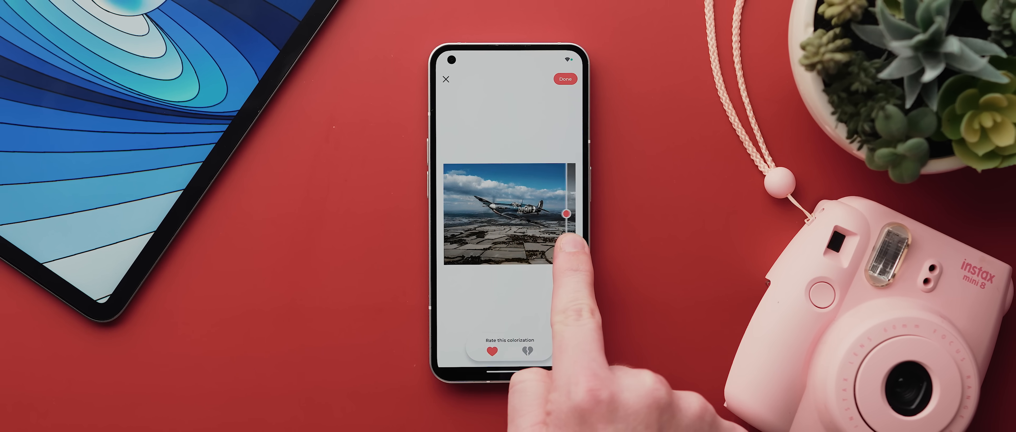